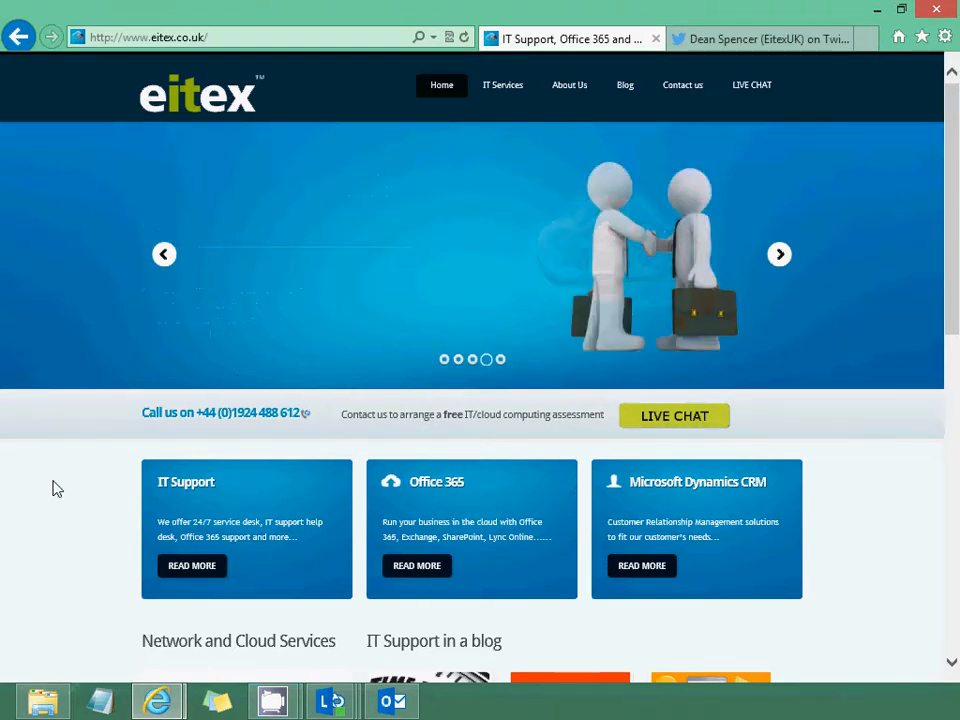
Step: Switch from the website to Outlook and show the File > Open & Export page
left_click(392, 700)
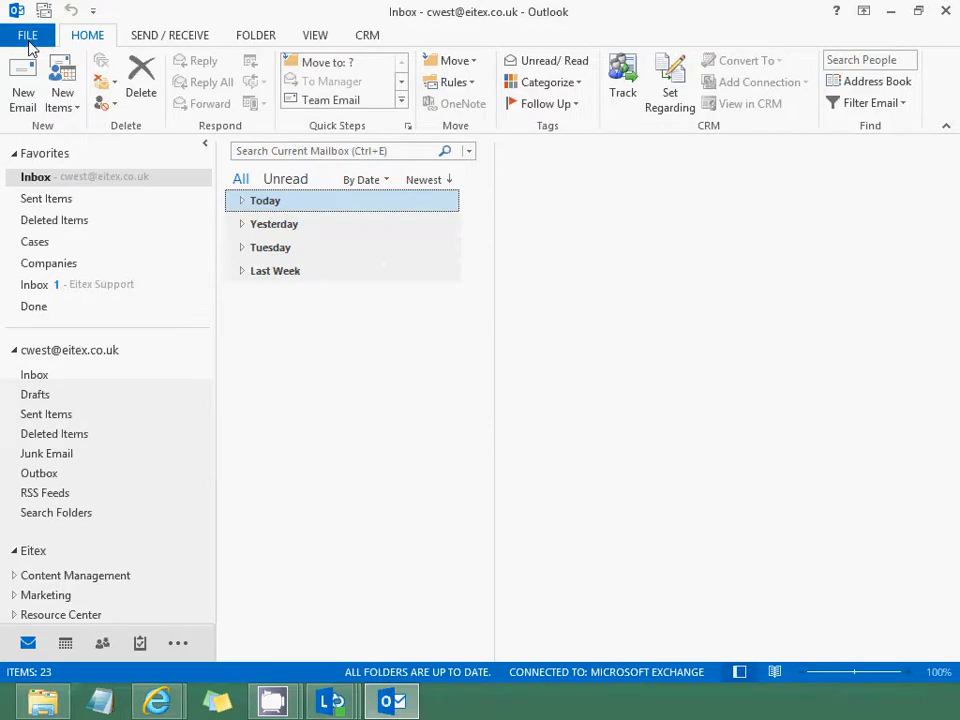
left_click(28, 36)
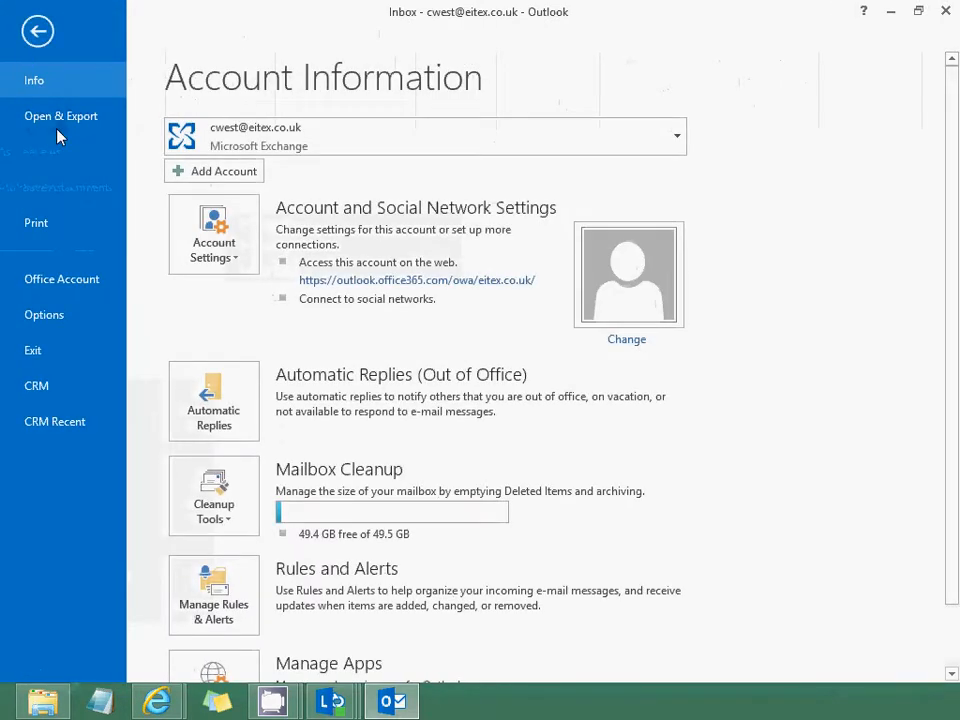
left_click(60, 114)
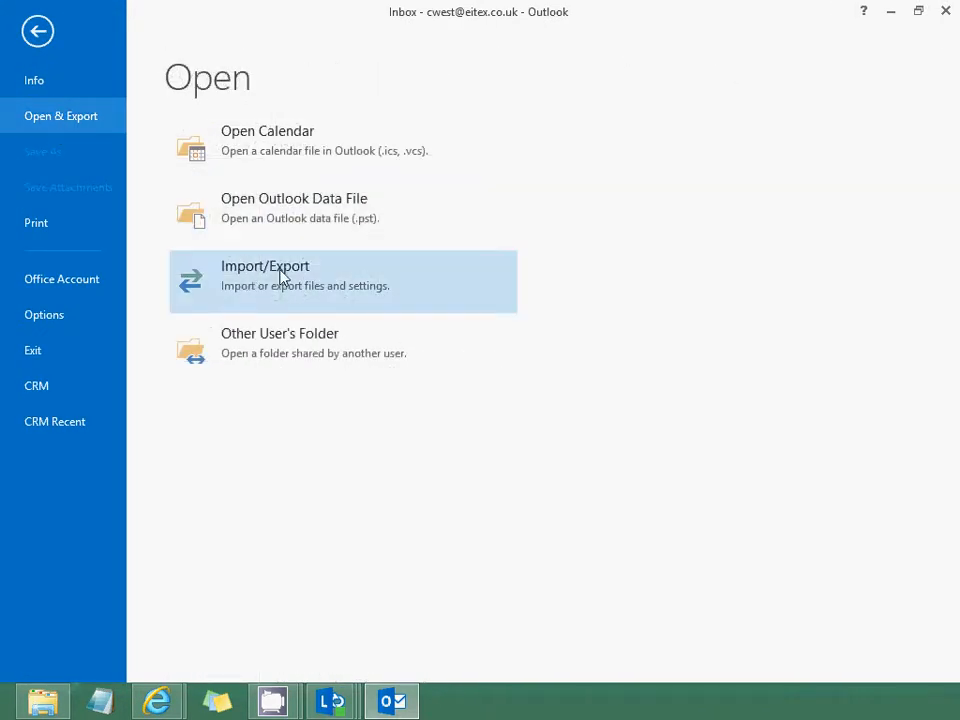
Step: Start the Import/Export wizard, choose 'Import from another program or file' and 'Outlook Data File (.pst)'
left_click(264, 276)
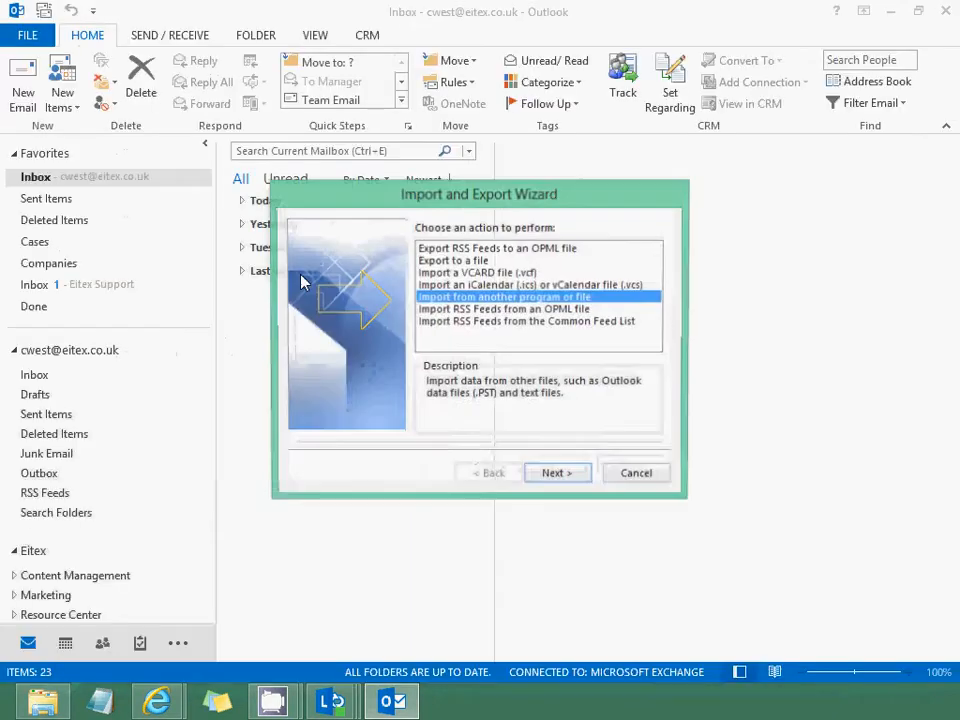
left_click_drag(480, 194, 400, 164)
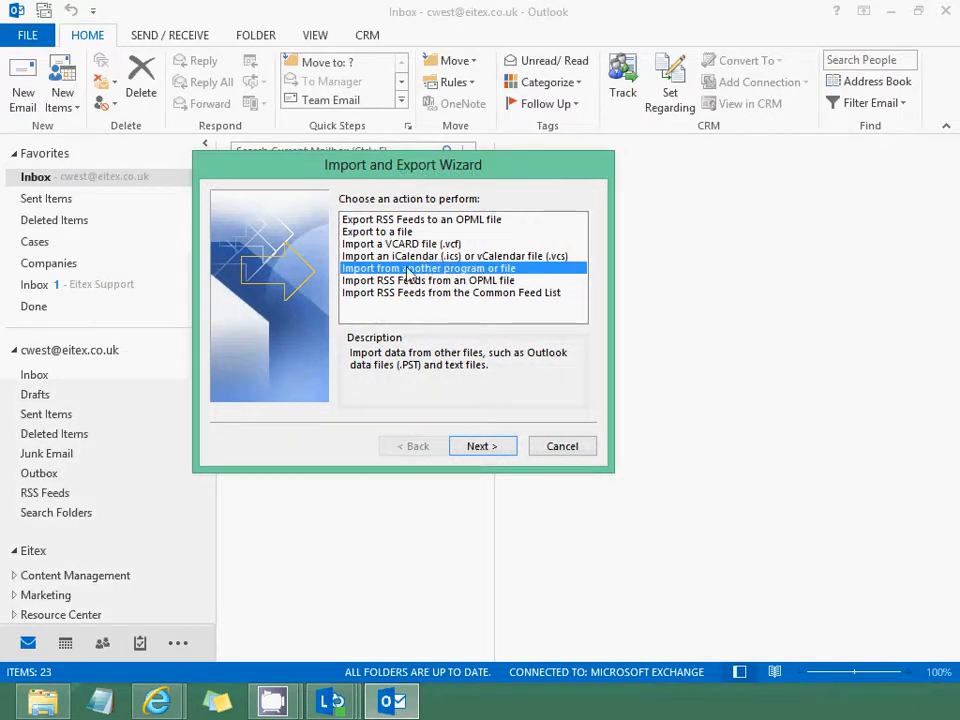
mouse_move(376, 284)
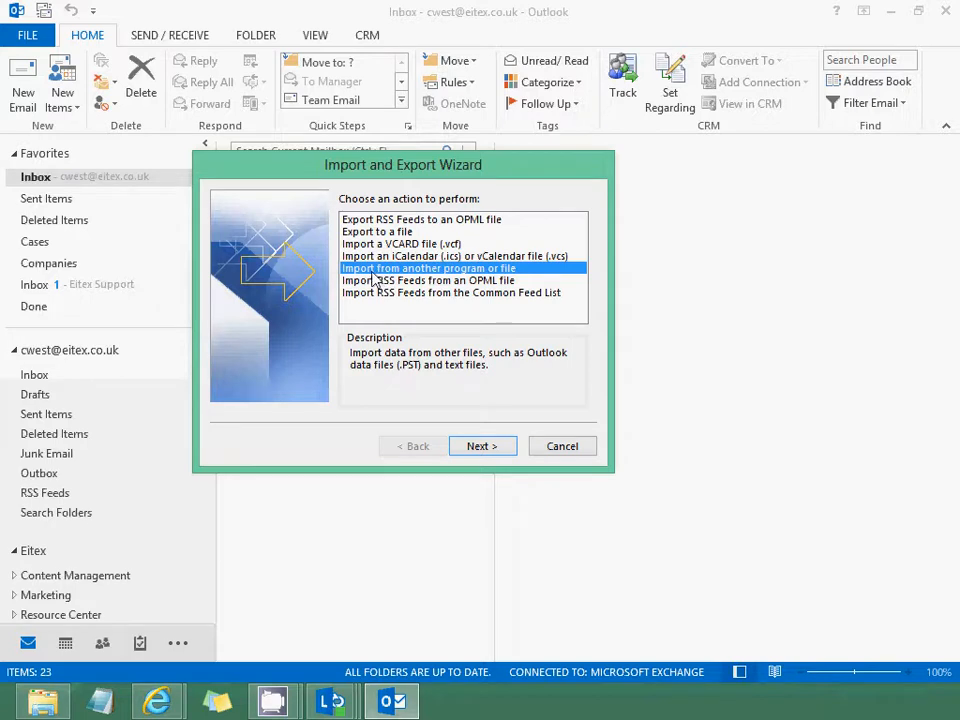
mouse_move(490, 280)
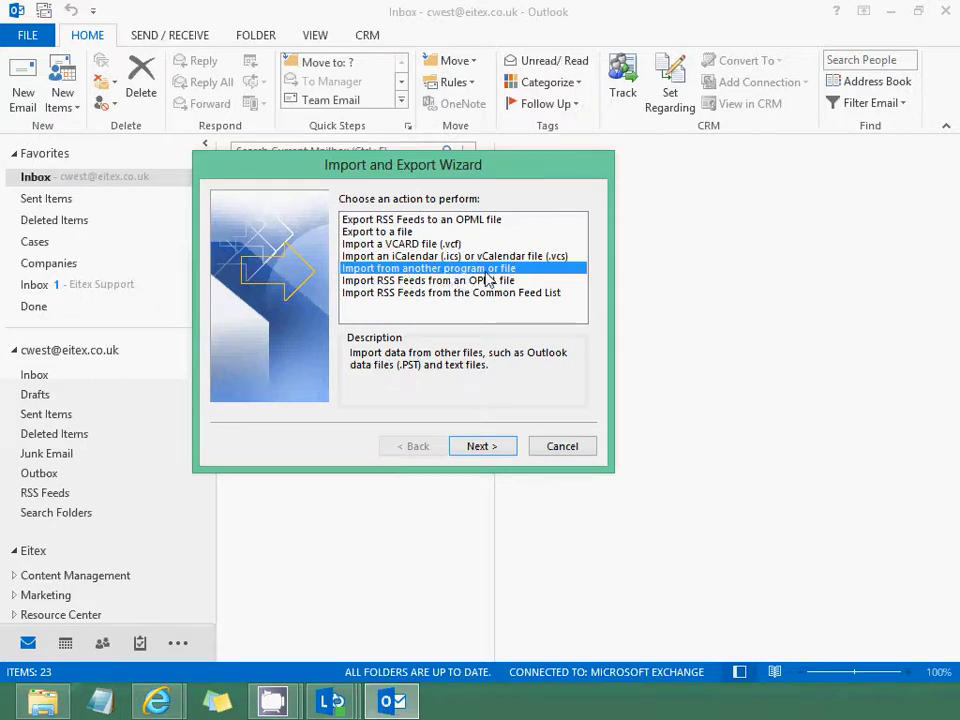
left_click(482, 444)
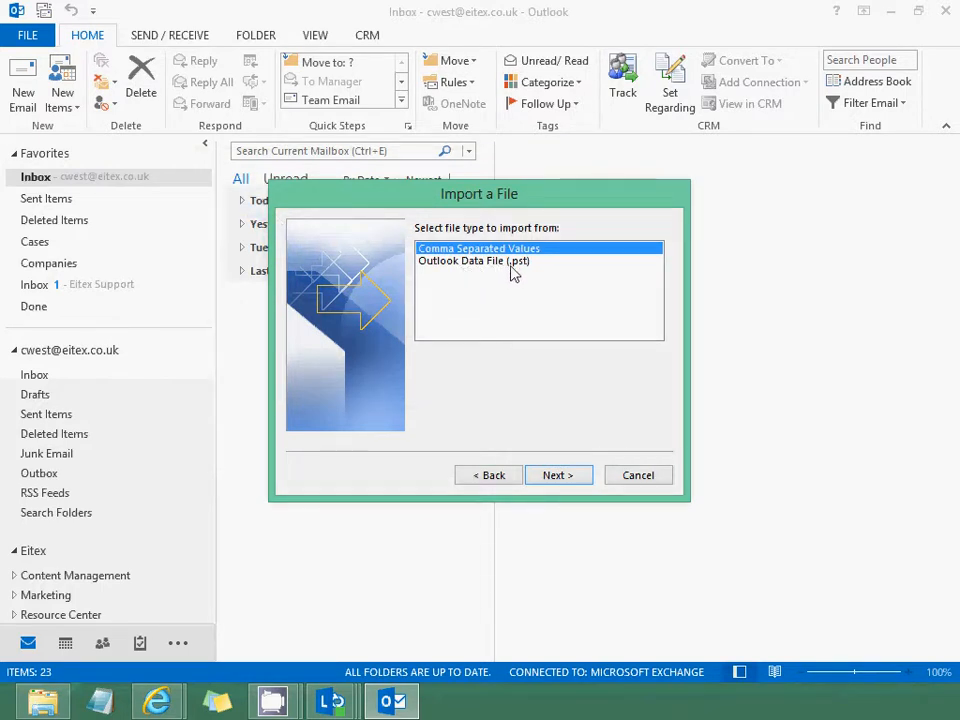
left_click(472, 260)
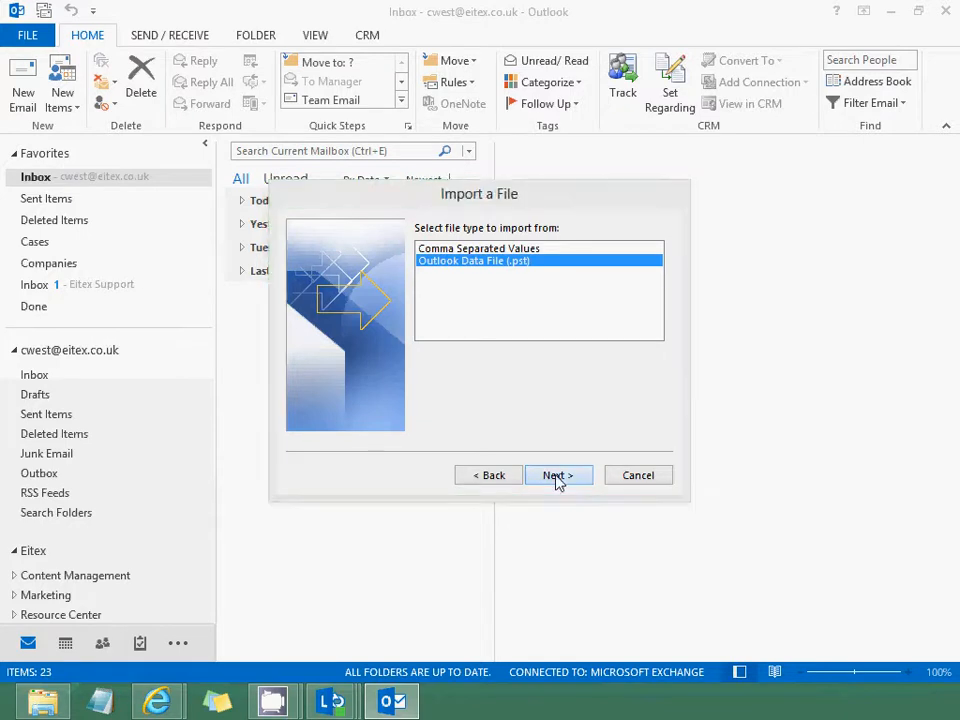
Step: Pick the 'backup' PST from the Outlook Files folder and finish importing it into the mailbox
left_click(556, 476)
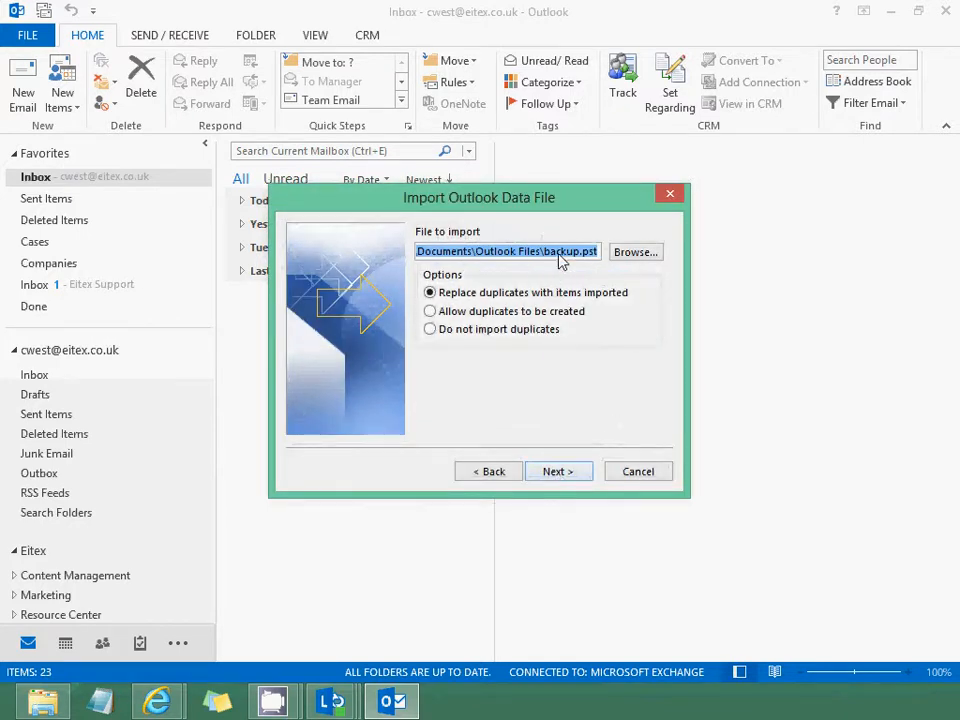
left_click(636, 252)
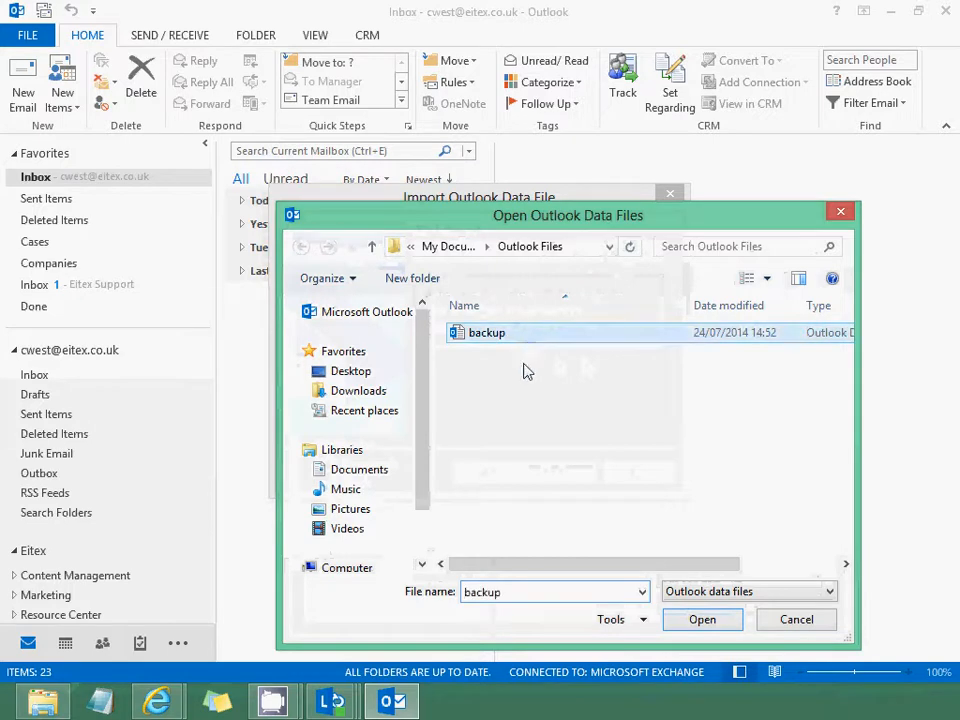
mouse_move(644, 544)
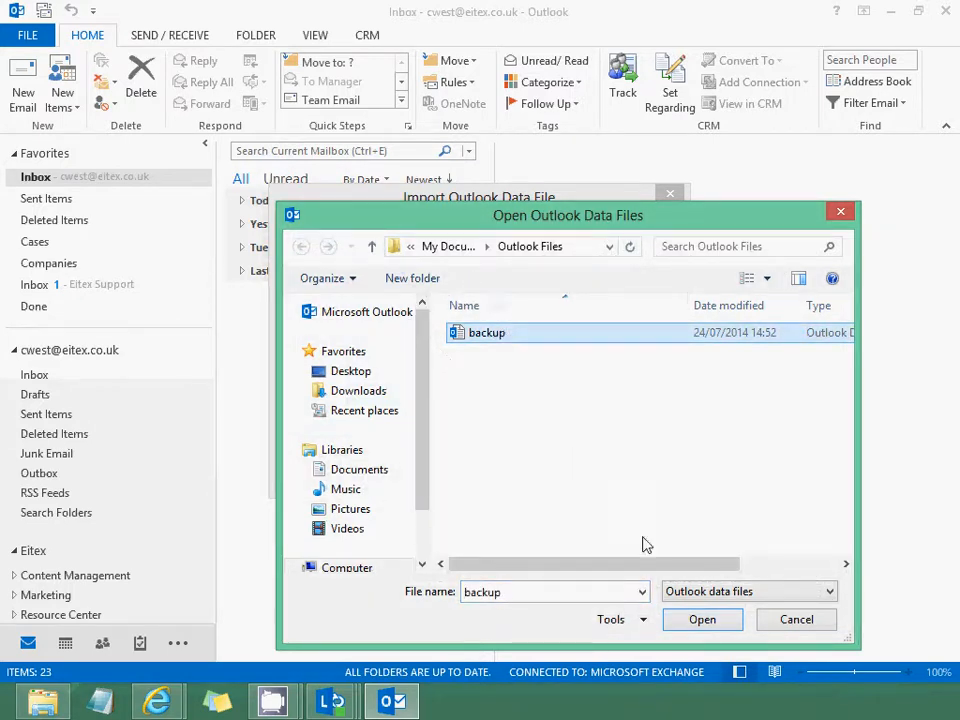
left_click(702, 620)
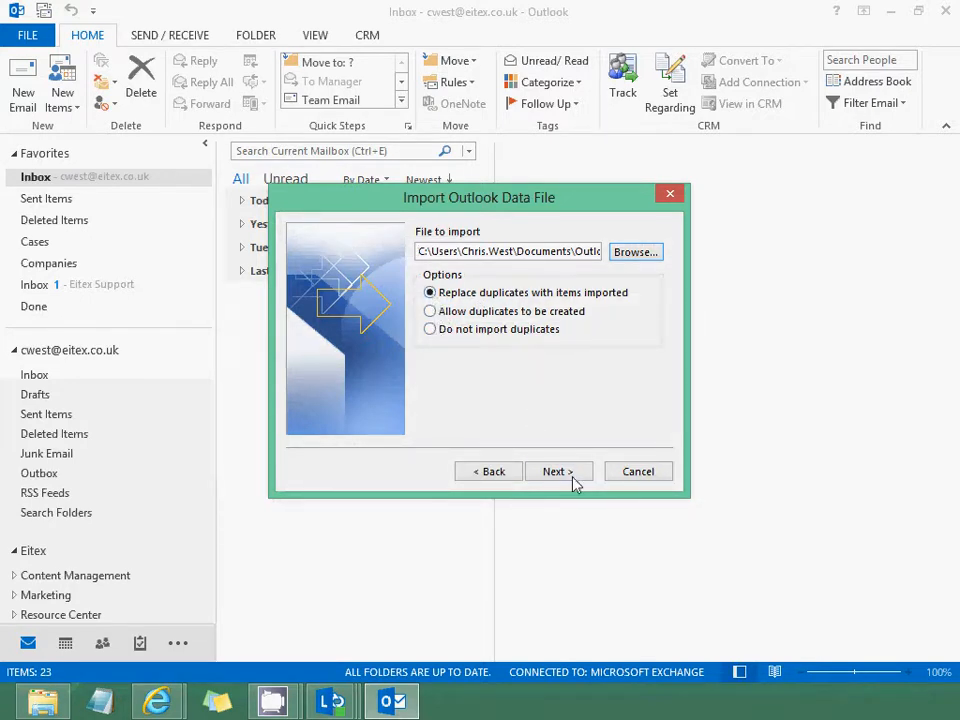
left_click(556, 472)
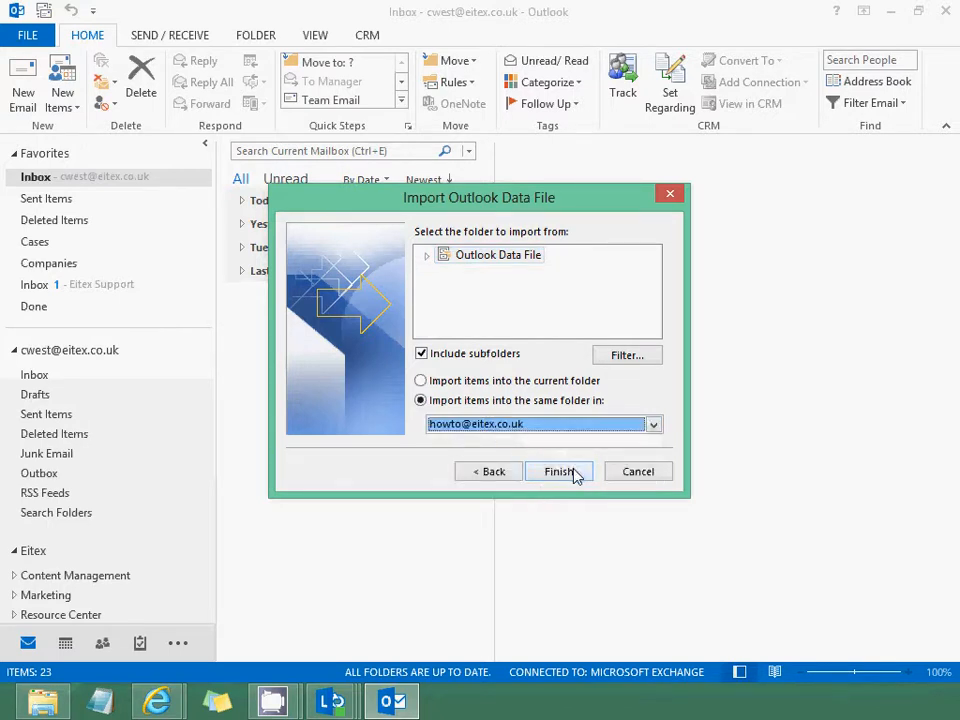
left_click(558, 472)
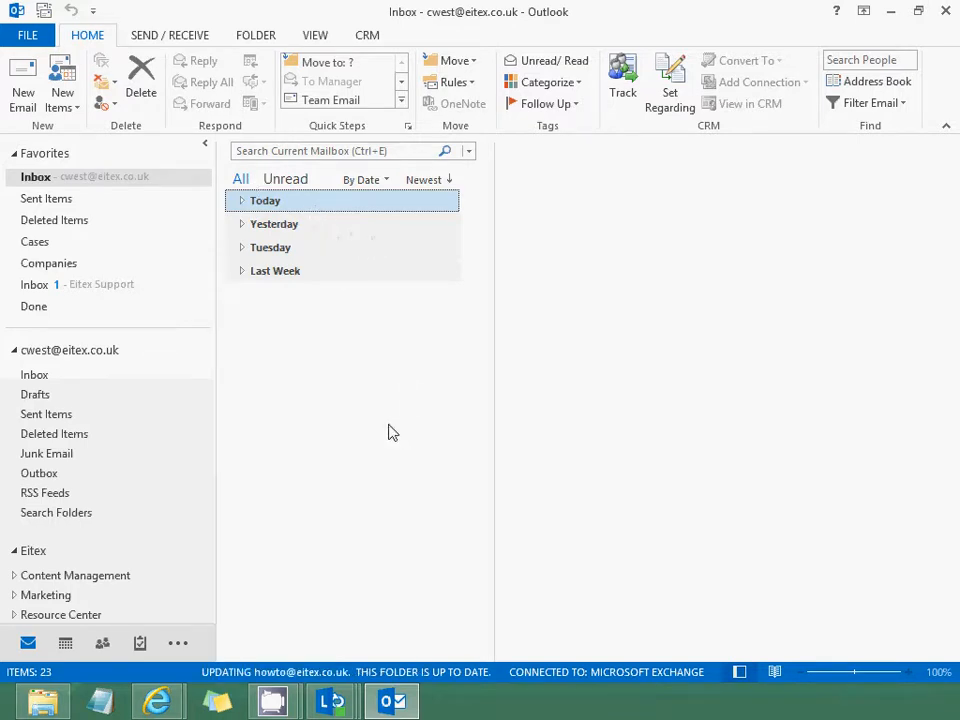
mouse_move(156, 700)
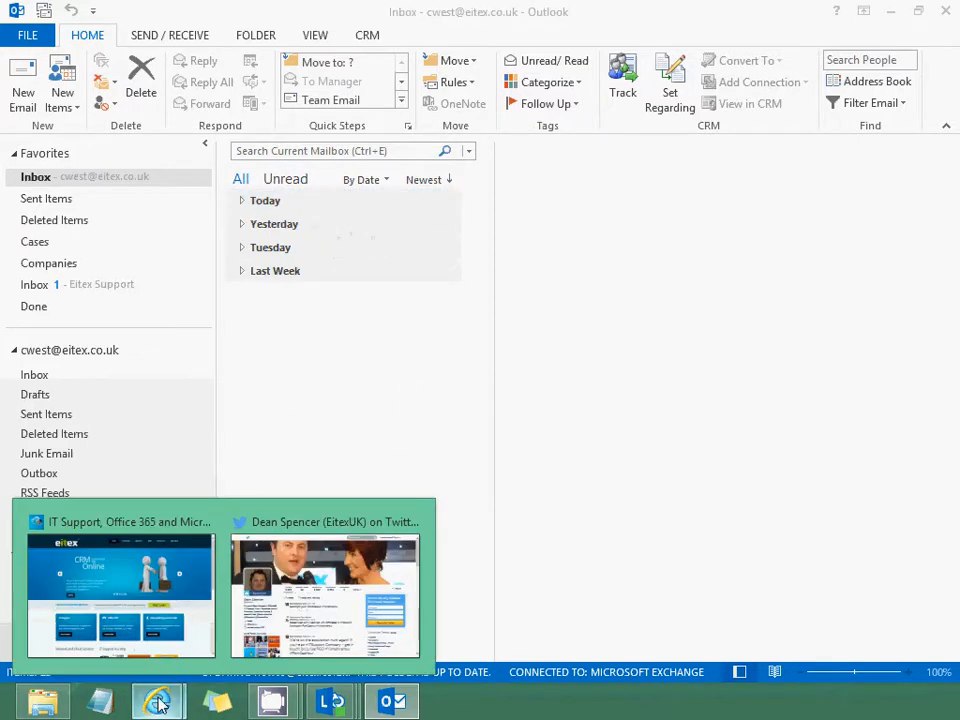
Step: Return to Internet Explorer and show the company's Twitter profile instead of the eitex home page
left_click(120, 596)
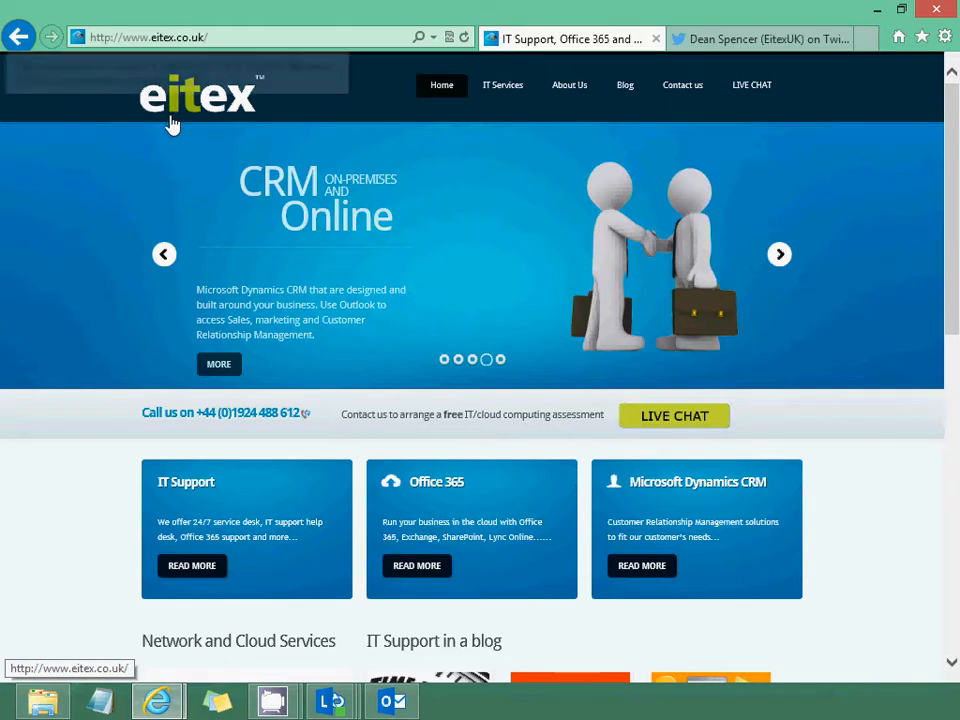
mouse_move(258, 130)
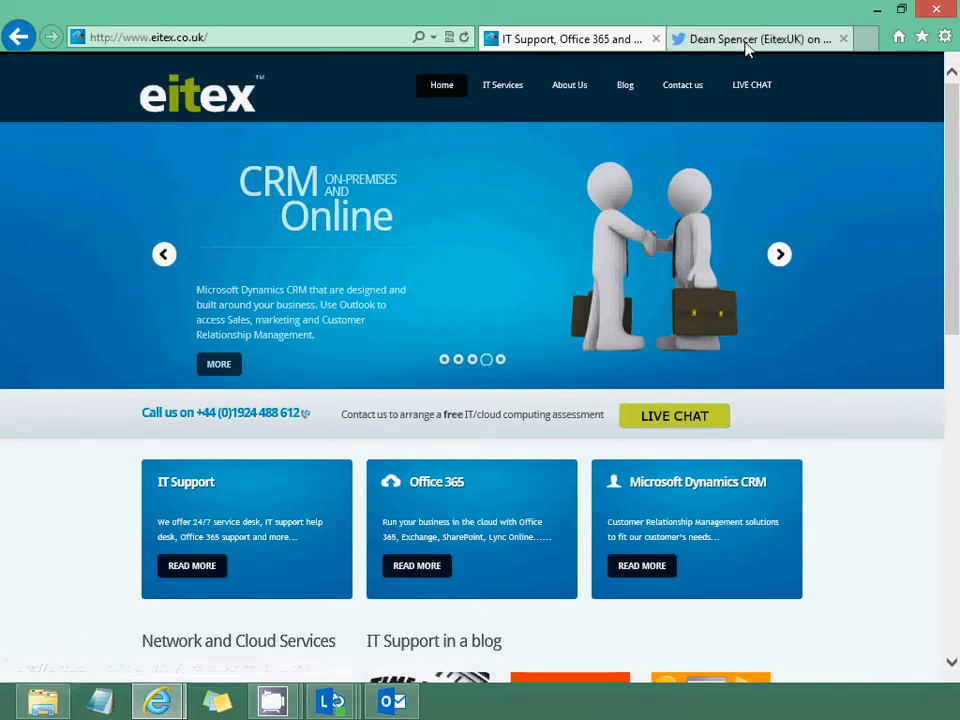
left_click(758, 38)
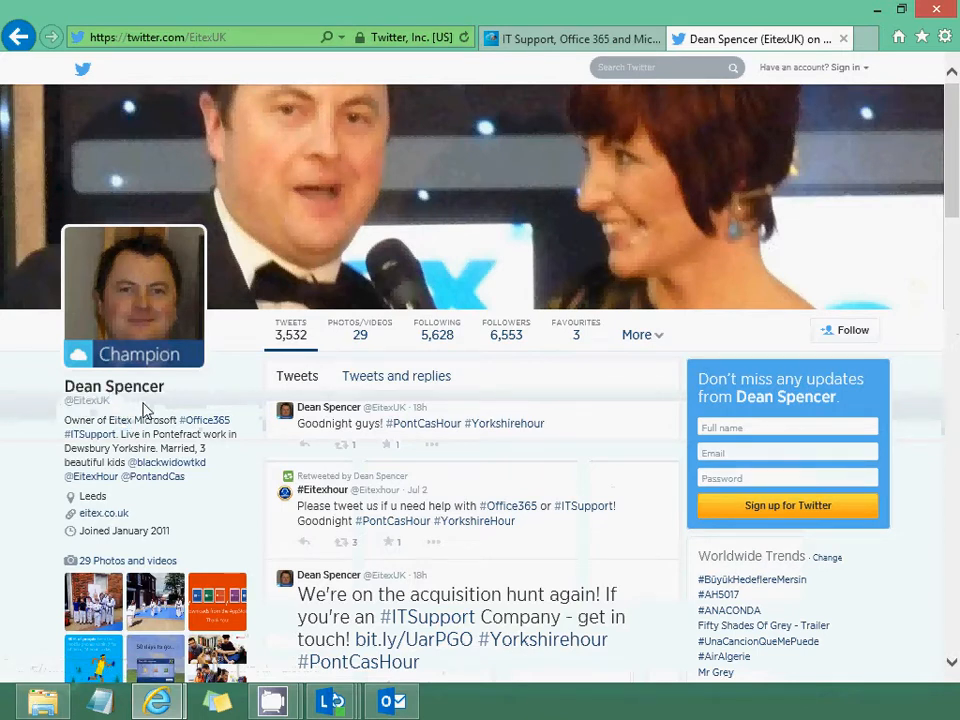
mouse_move(836, 352)
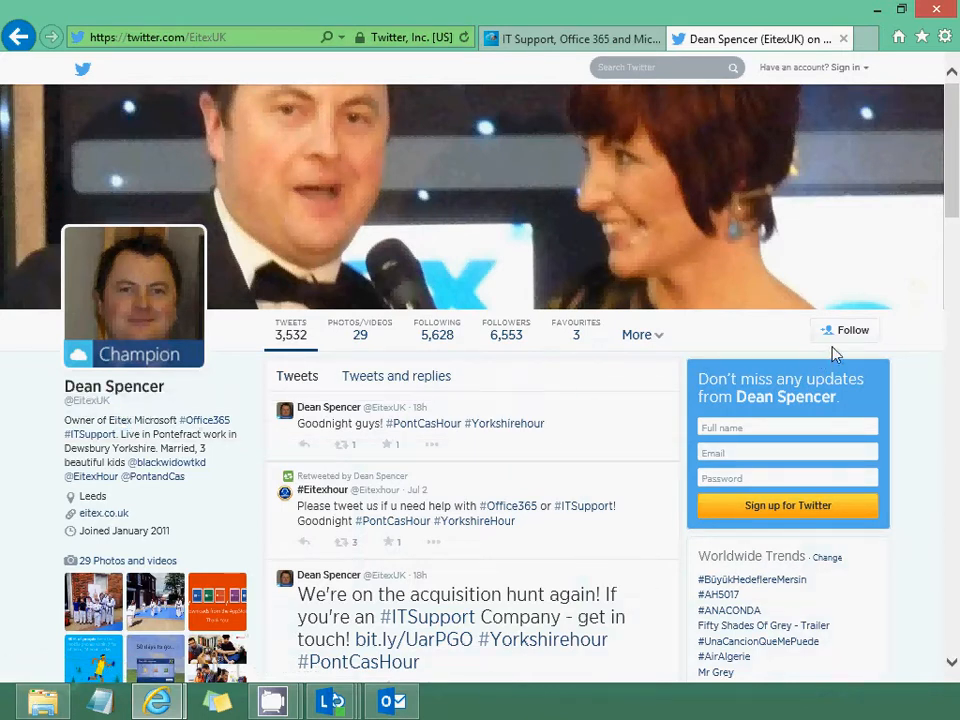